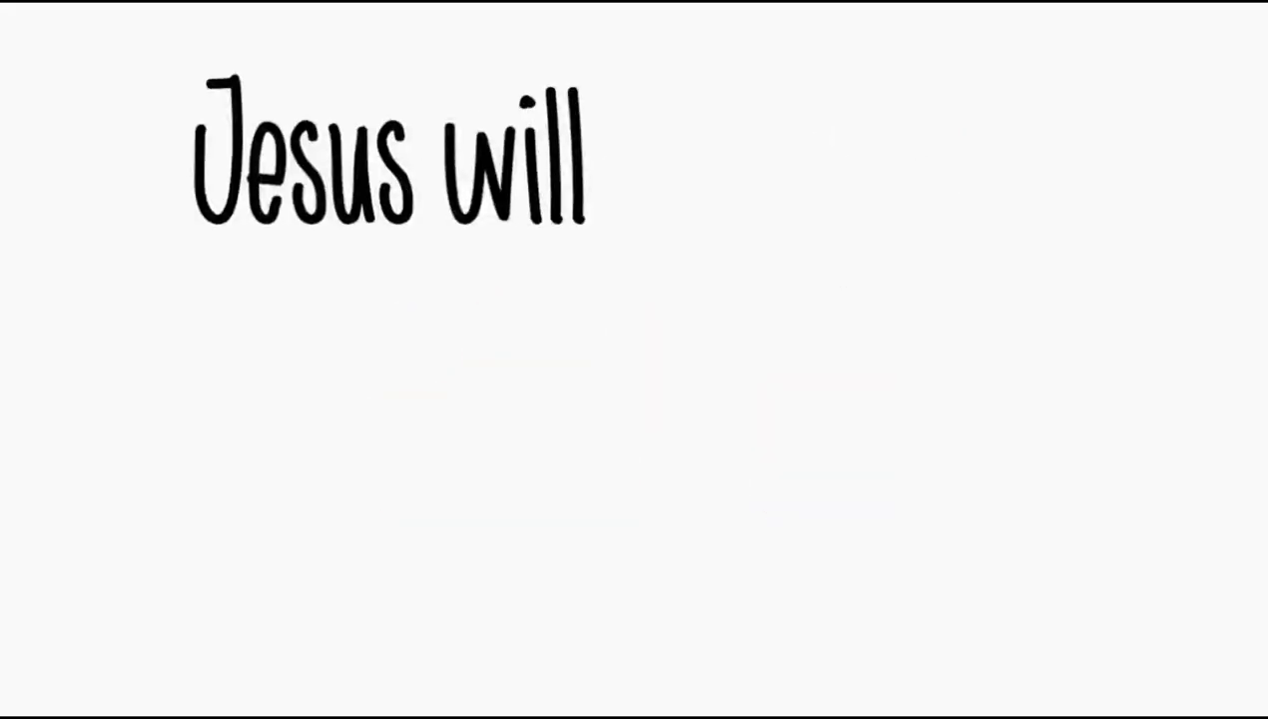
pyautogui.write('help me')
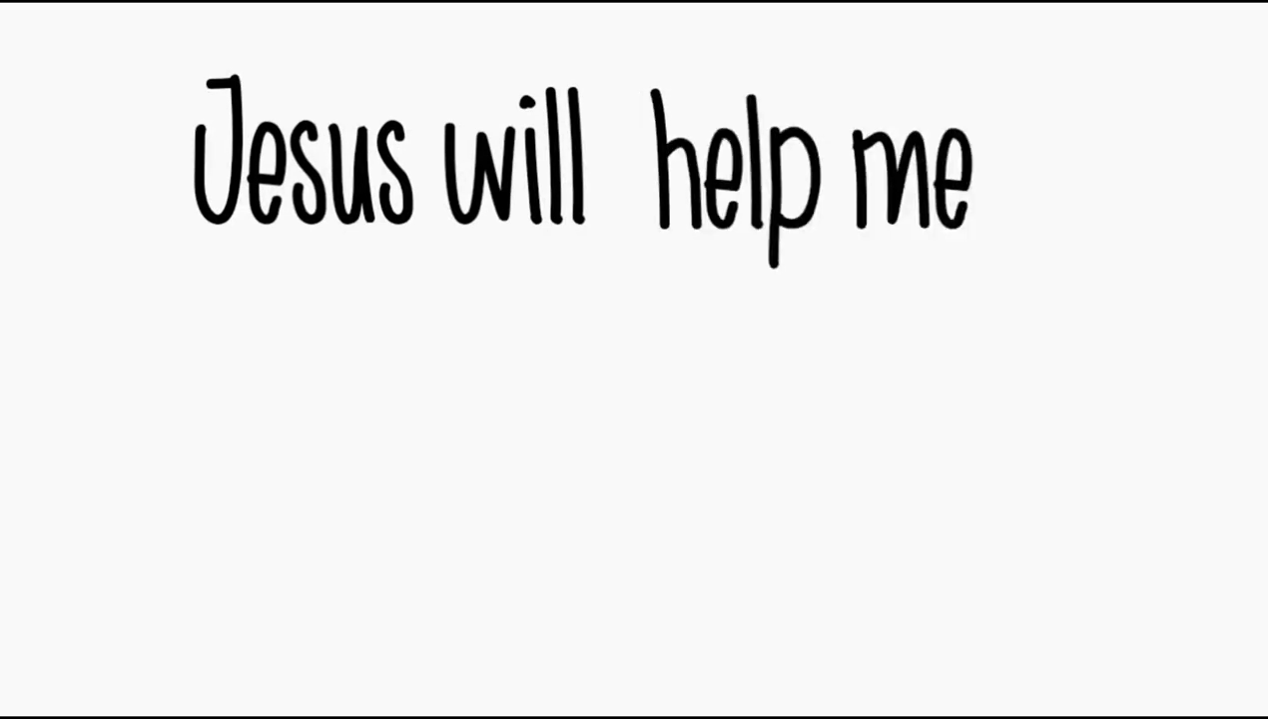